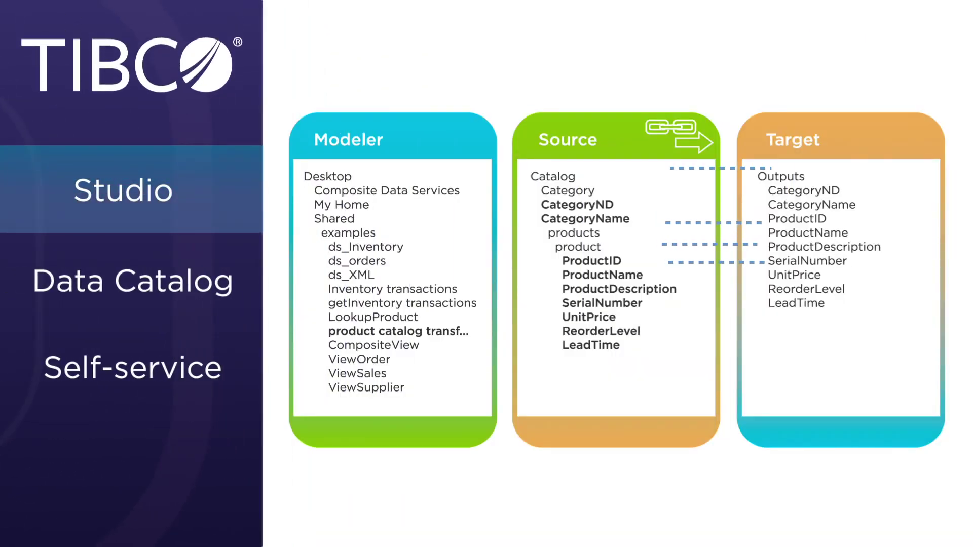
Step: Advance the overview through Data Catalog to the Self-service section in the left navigation
click(133, 281)
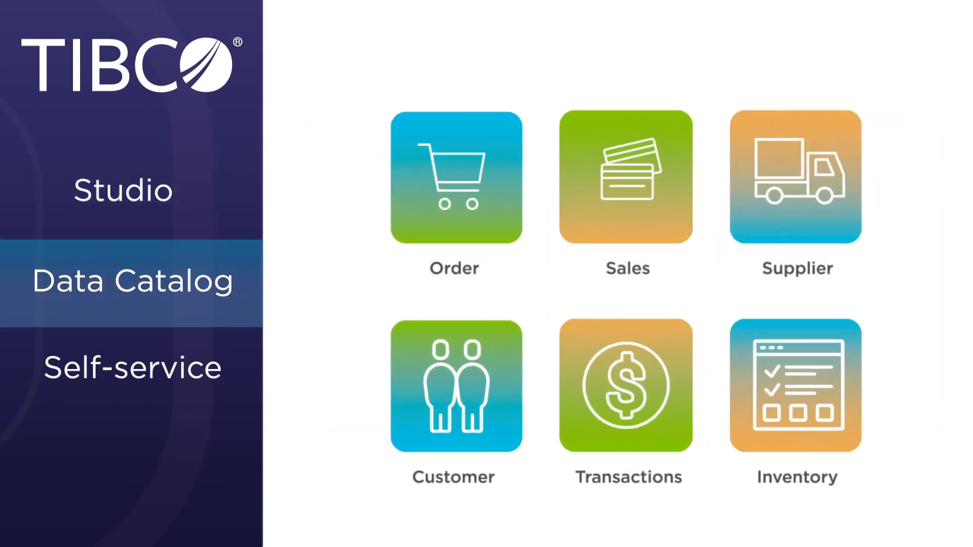
click(132, 367)
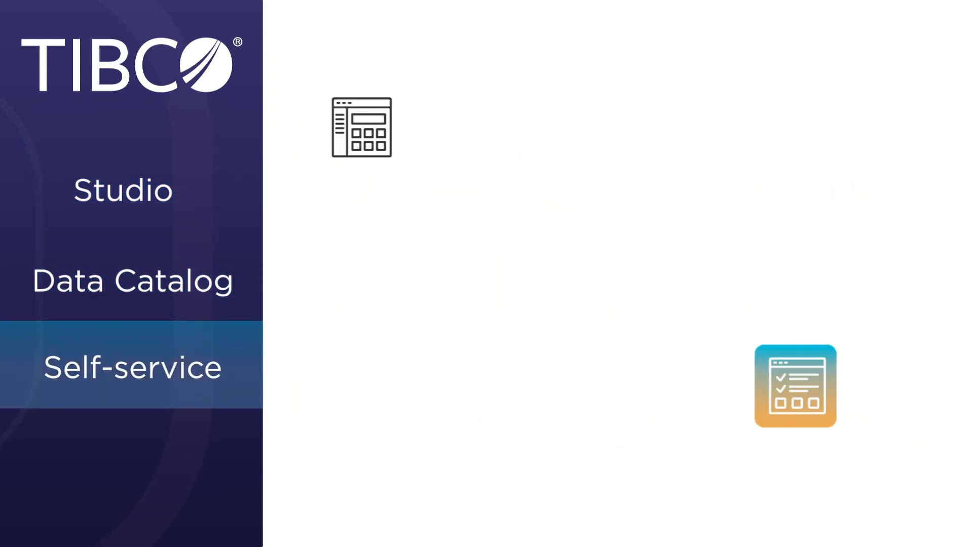